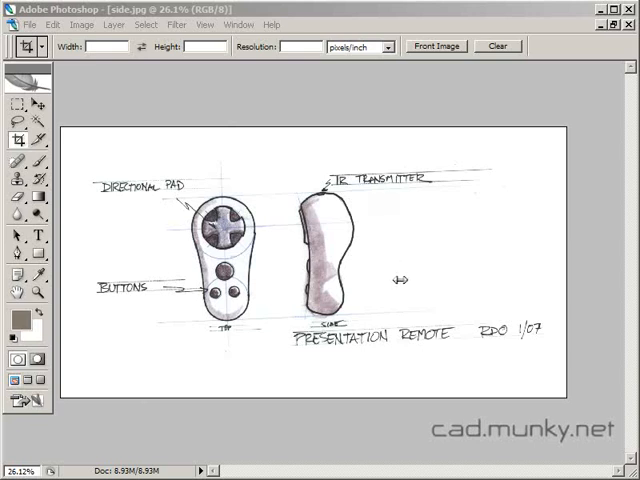
{"action": "mouse_move", "coordinate": [392, 291]}
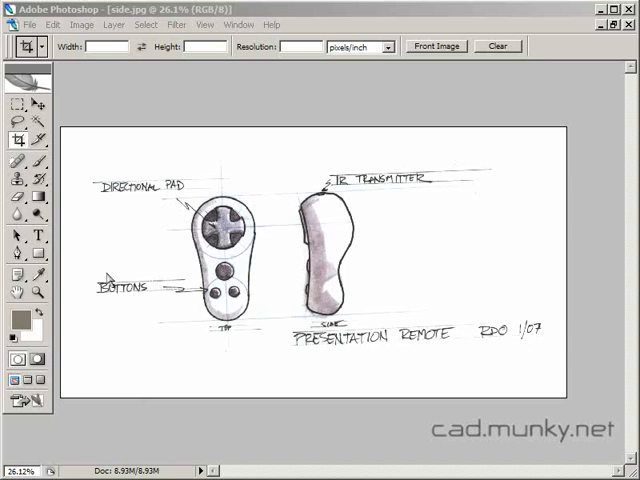
{"action": "mouse_move", "coordinate": [256, 227]}
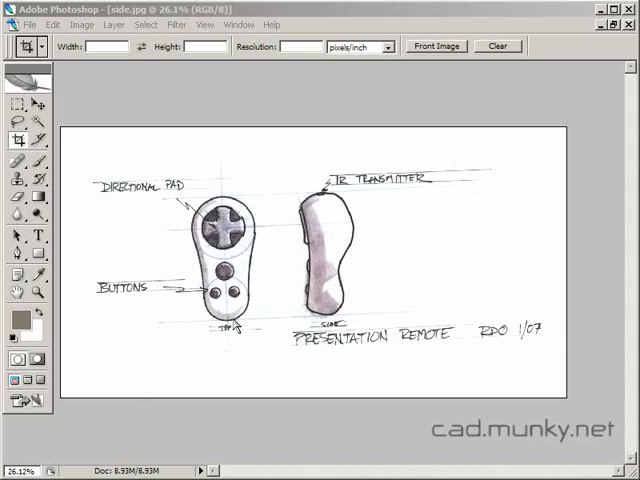
{"action": "mouse_move", "coordinate": [256, 325]}
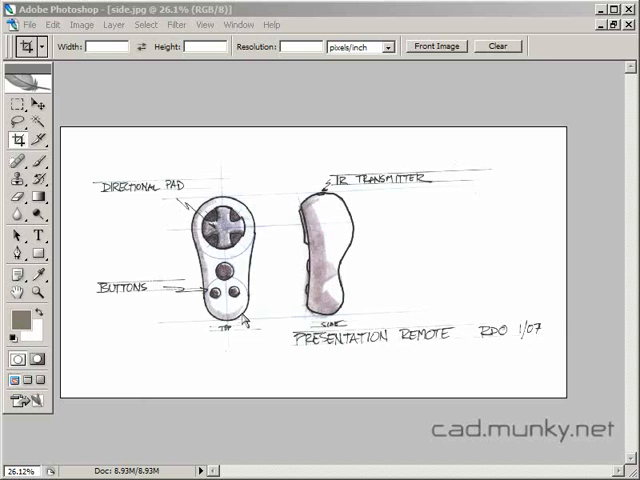
{"action": "mouse_move", "coordinate": [151, 310]}
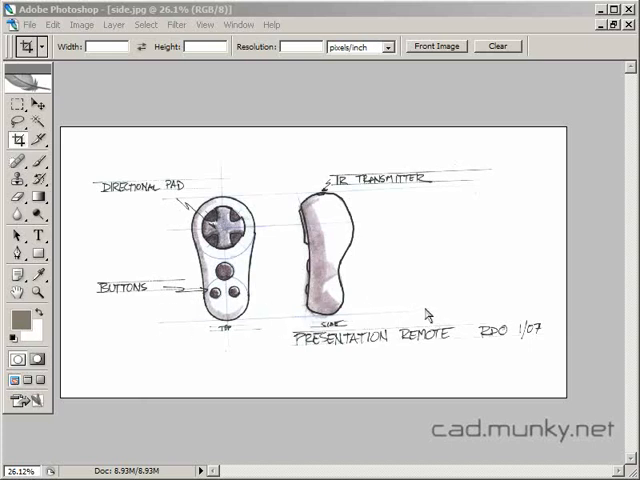
{"action": "mouse_move", "coordinate": [300, 311]}
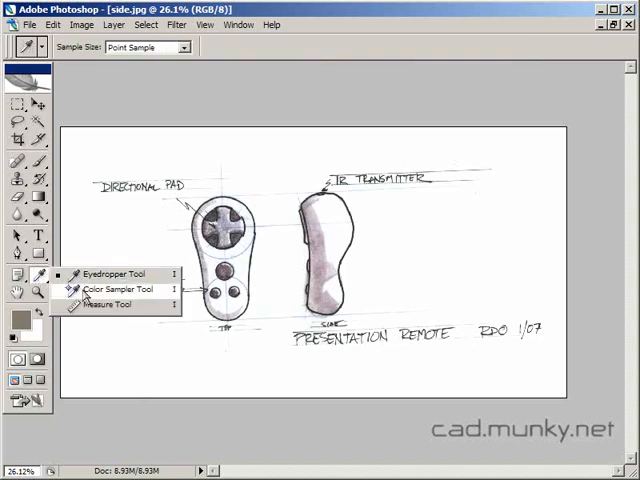
Measure the tilt of the sketch's baseline with the Measure Tool, reading about 2.4 degrees
{"action": "left_click", "coordinate": [105, 304]}
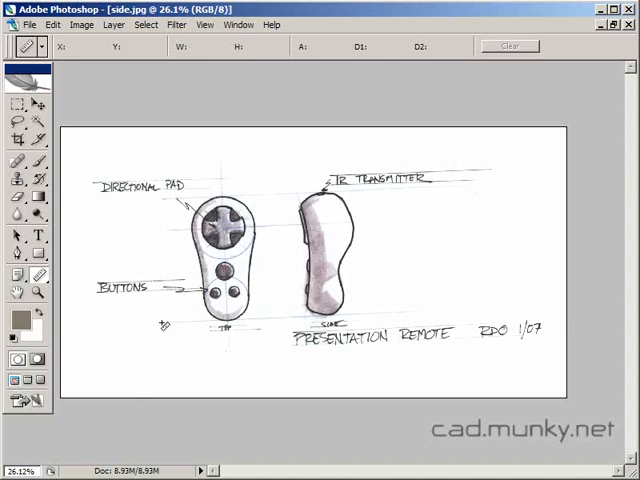
{"action": "left_click_drag", "start_coordinate": [158, 324], "coordinate": [230, 330]}
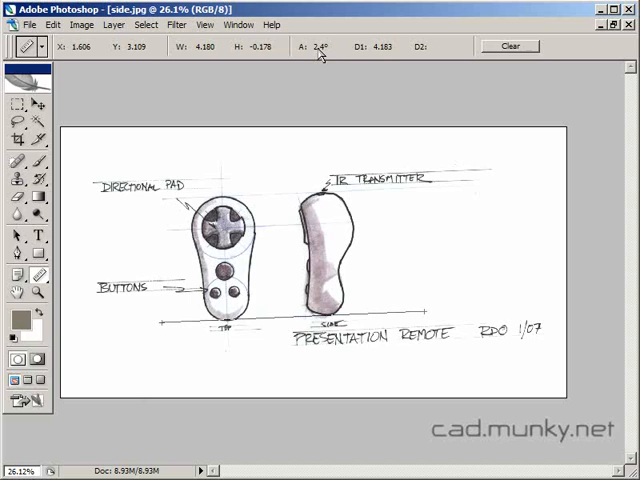
{"action": "mouse_move", "coordinate": [367, 285]}
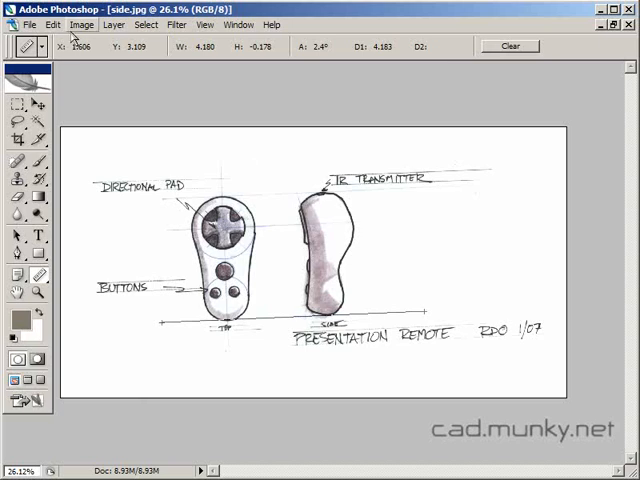
Rotate the canvas arbitrarily by the measured angle so the baseline sits level
{"action": "left_click", "coordinate": [90, 24]}
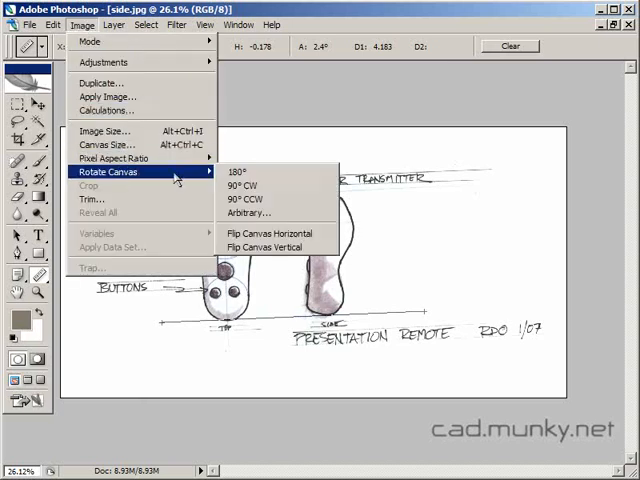
{"action": "left_click", "coordinate": [245, 213]}
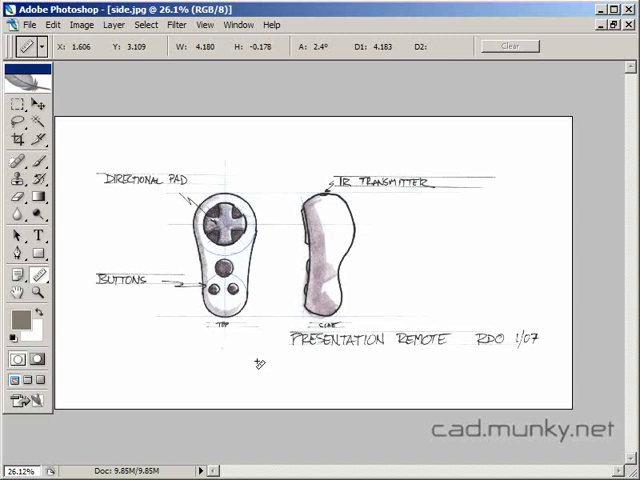
{"action": "mouse_move", "coordinate": [410, 280]}
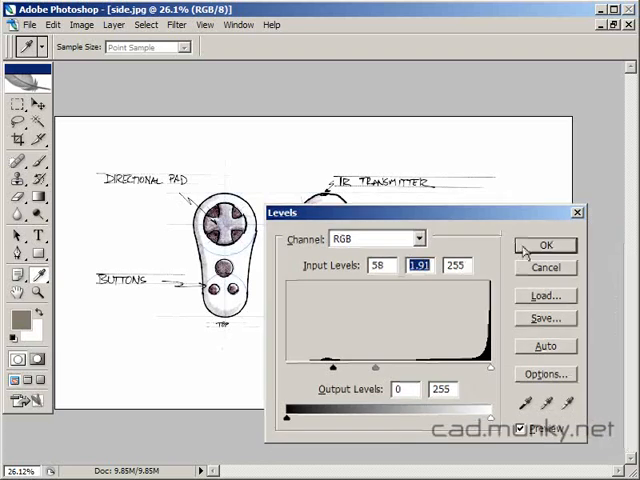
Apply the Levels adjustment with input levels 58, 1.91, 255 to darken the pencil lines
{"action": "left_click", "coordinate": [544, 245]}
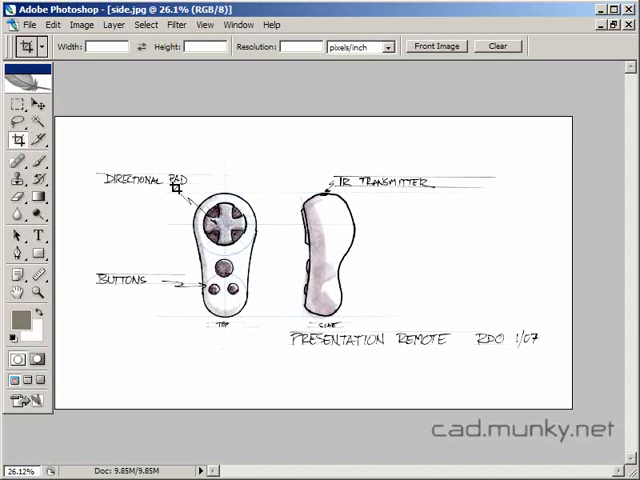
Frame a crop box around the remote's top view
{"action": "left_click_drag", "start_coordinate": [175, 195], "coordinate": [280, 340]}
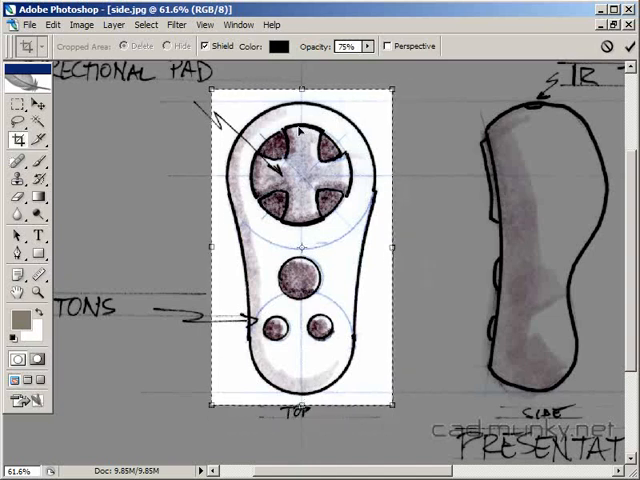
{"action": "mouse_move", "coordinate": [288, 192]}
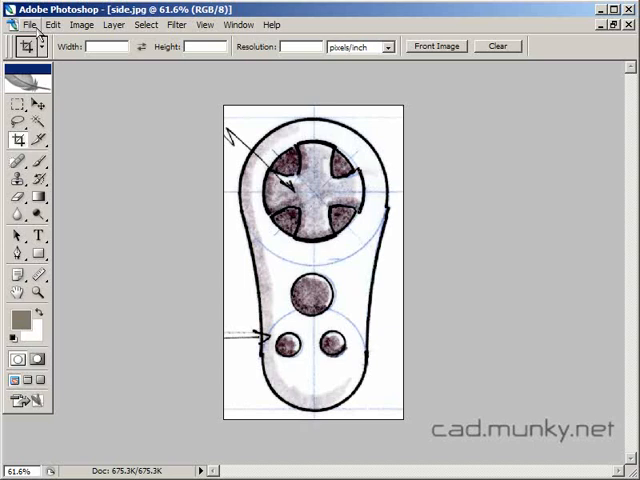
Save the cropped top view as top.jpg in the Remote folder with the default JPEG quality
{"action": "left_click", "coordinate": [30, 25]}
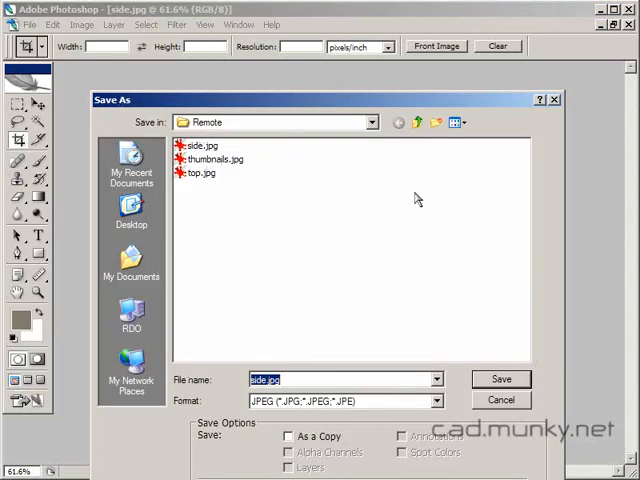
{"action": "left_click", "coordinate": [330, 379]}
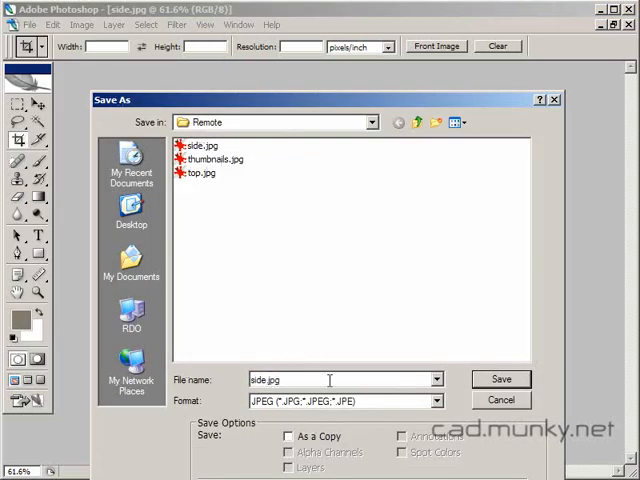
{"action": "double_click", "coordinate": [263, 379]}
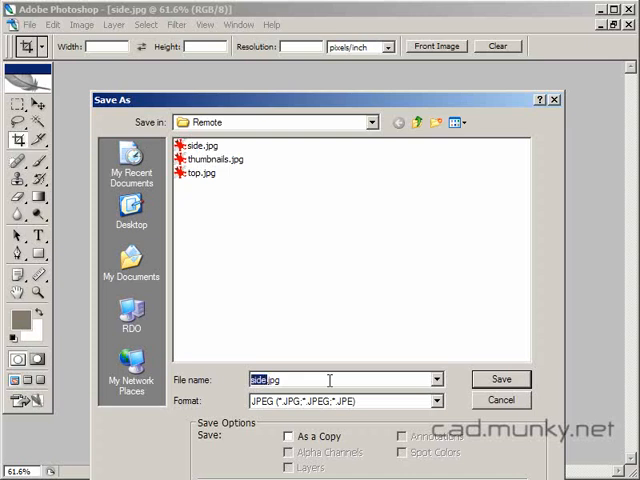
{"action": "left_click", "coordinate": [203, 173]}
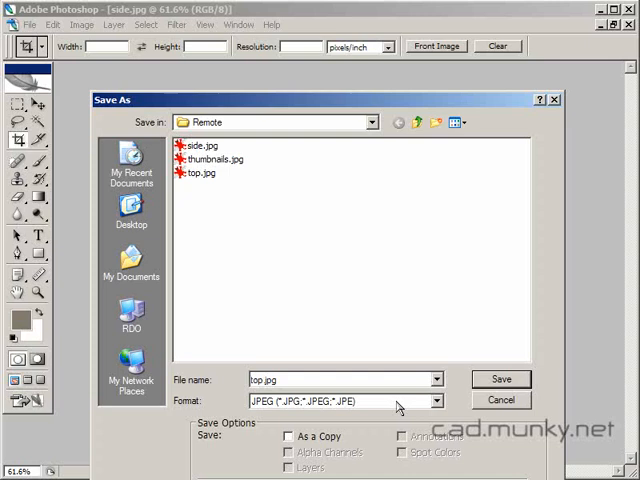
{"action": "mouse_move", "coordinate": [403, 375]}
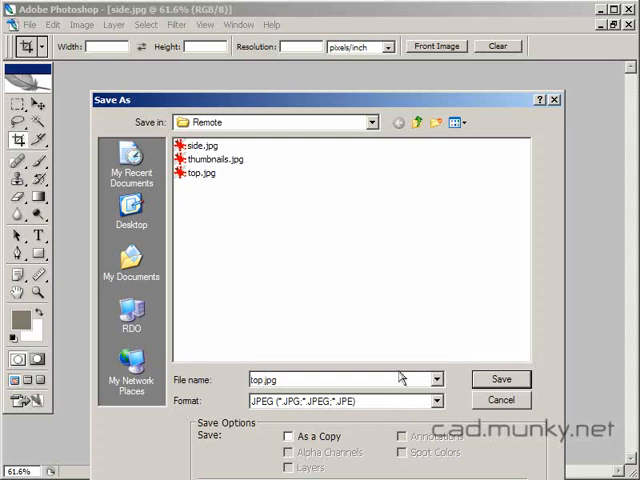
{"action": "left_click", "coordinate": [501, 379]}
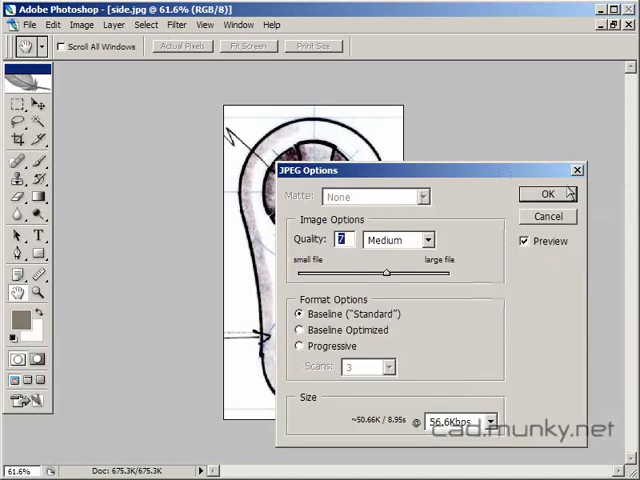
{"action": "mouse_move", "coordinate": [548, 194]}
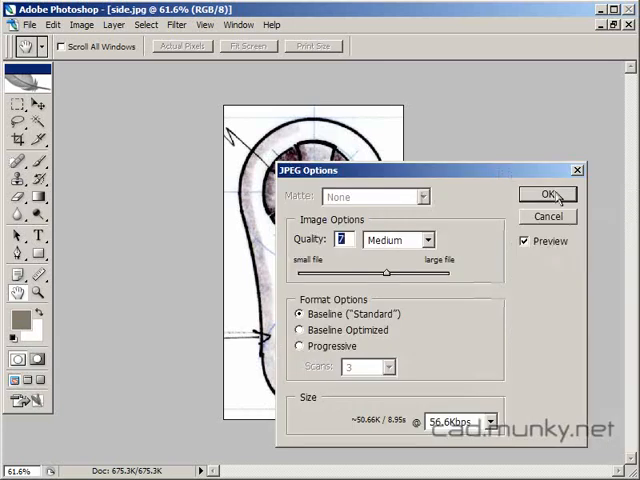
{"action": "left_click", "coordinate": [535, 193]}
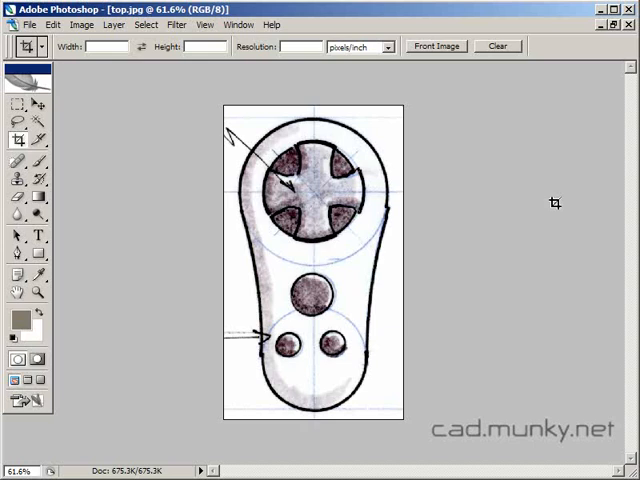
{"action": "mouse_move", "coordinate": [553, 205]}
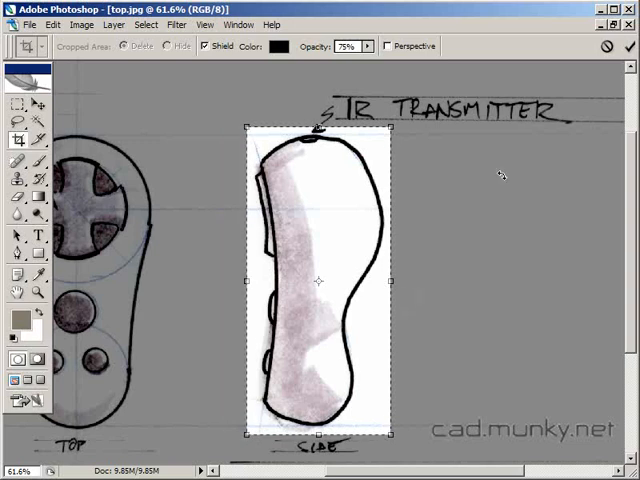
Commit the crop around the remote's side view
{"action": "key", "text": "Enter"}
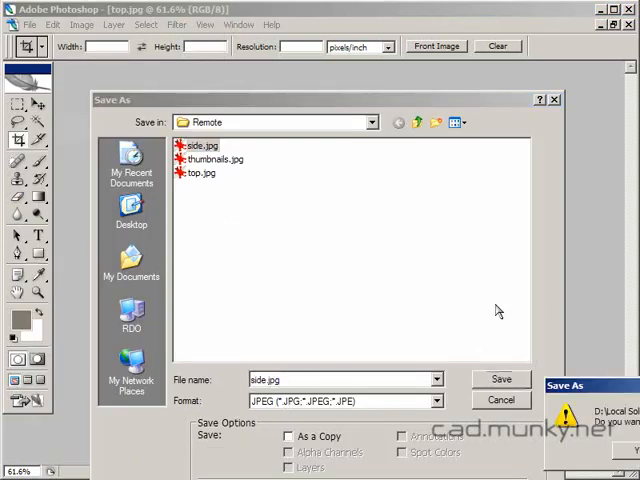
Save the side view as side.jpg, replacing the existing file, with the default JPEG quality
{"action": "left_click", "coordinate": [501, 378]}
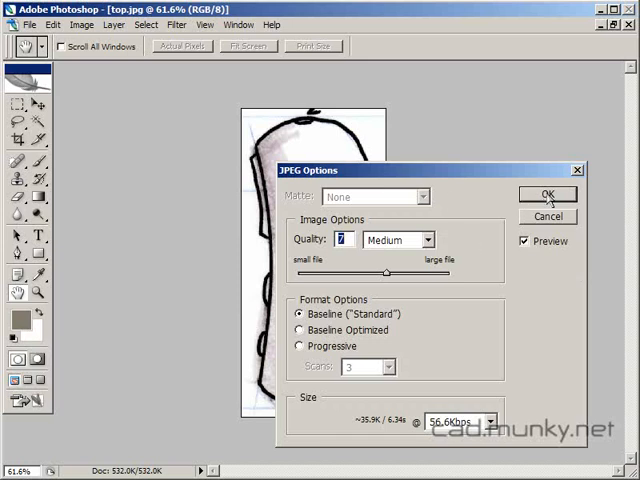
{"action": "left_click", "coordinate": [535, 194]}
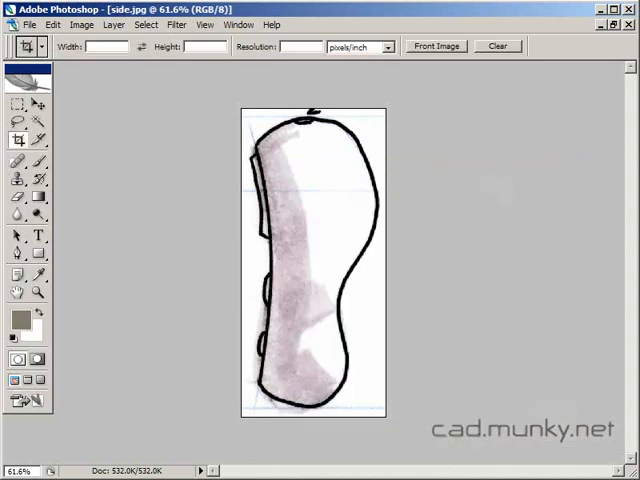